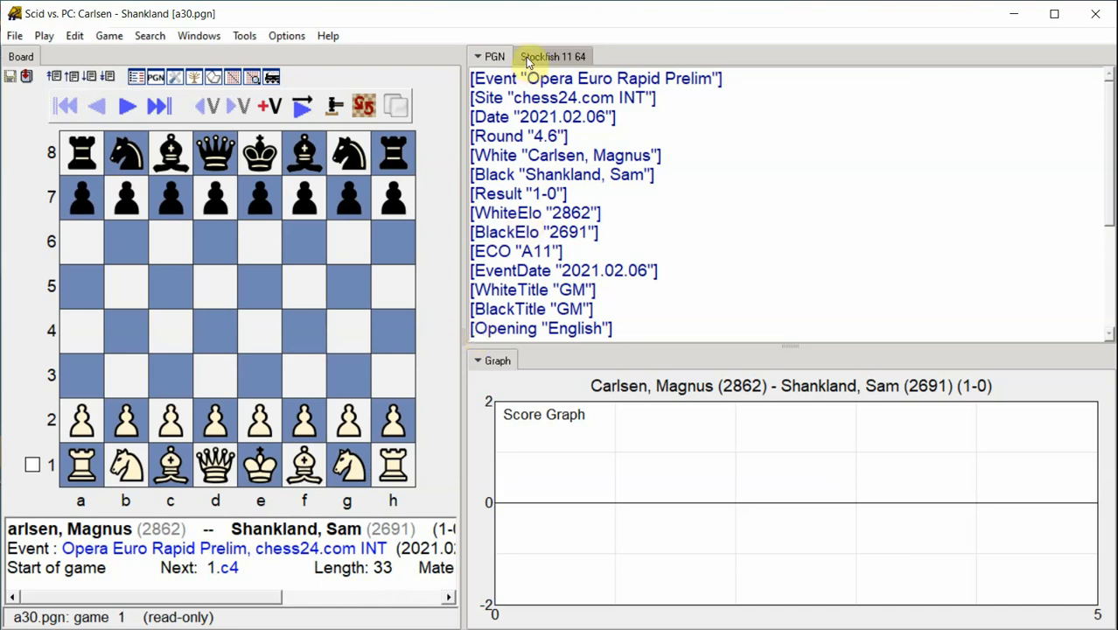
- Start Stockfish 11 annotating all moves at 3 seconds per move, adding variations when a move is not best
{"action": "left_click", "coordinate": [552, 56]}
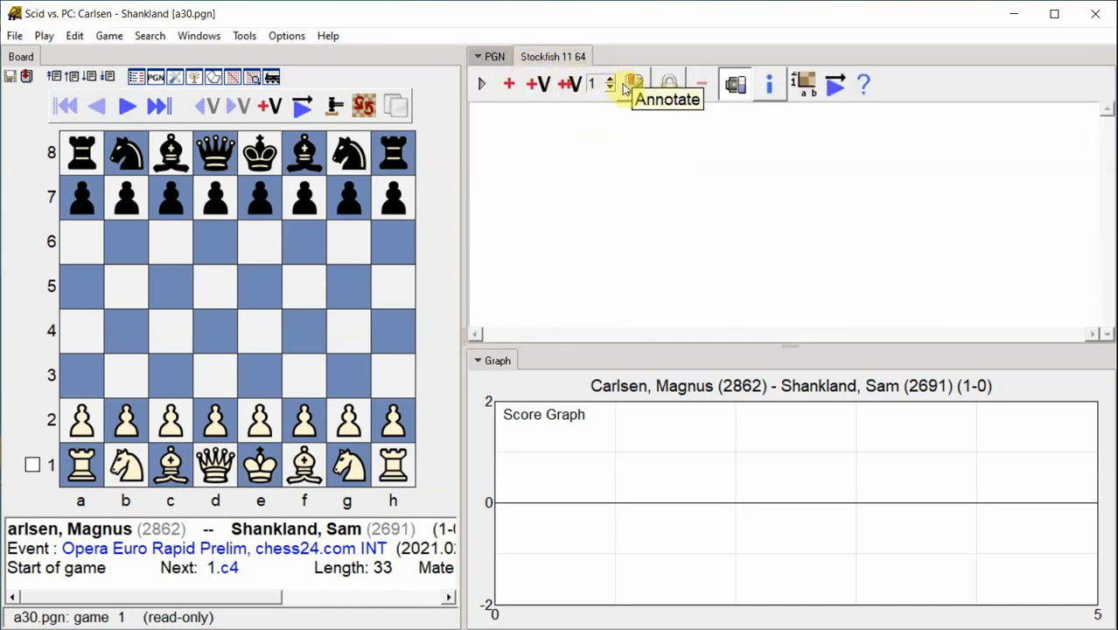
{"action": "left_click", "coordinate": [632, 84]}
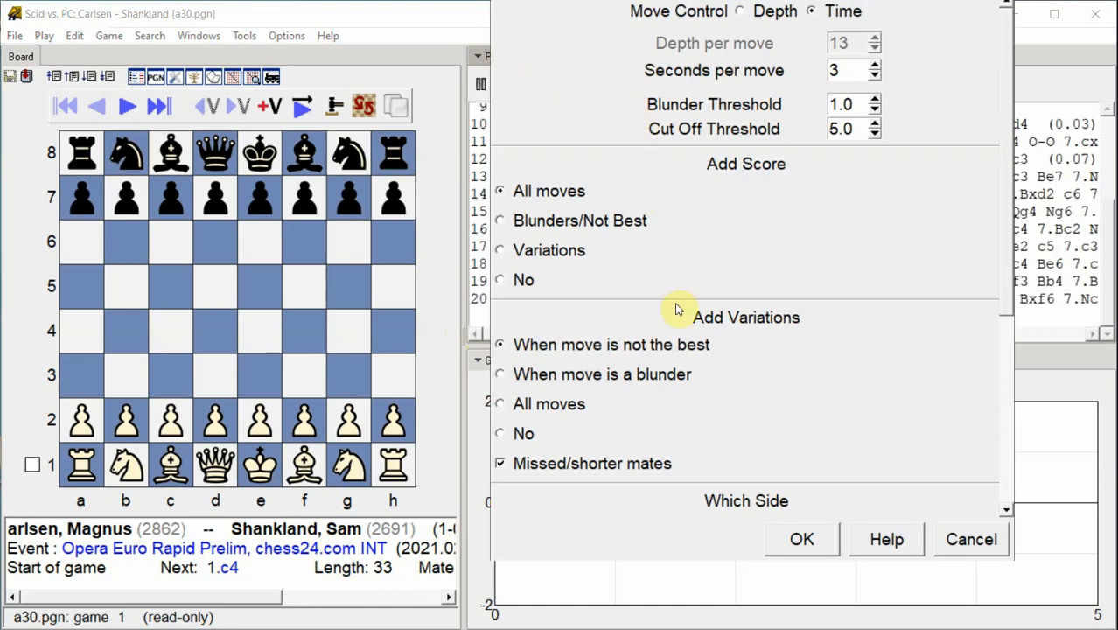
{"action": "left_click", "coordinate": [801, 538]}
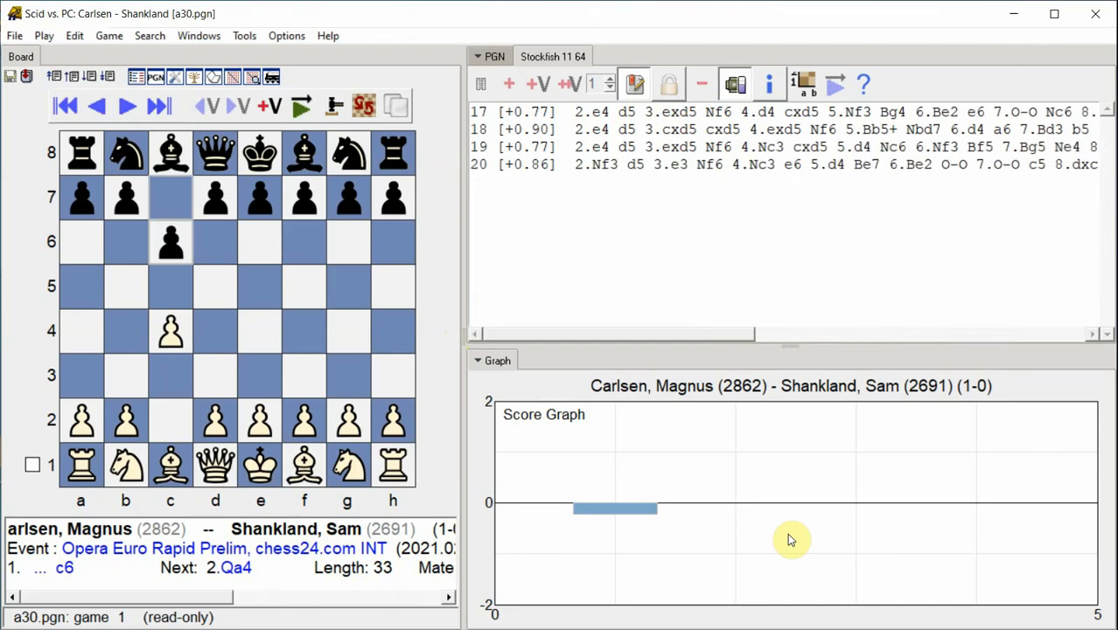
- Step through moves 1–8 as Stockfish adds scores, variations and dubious-move marks to the opening
{"action": "left_click", "coordinate": [125, 105]}
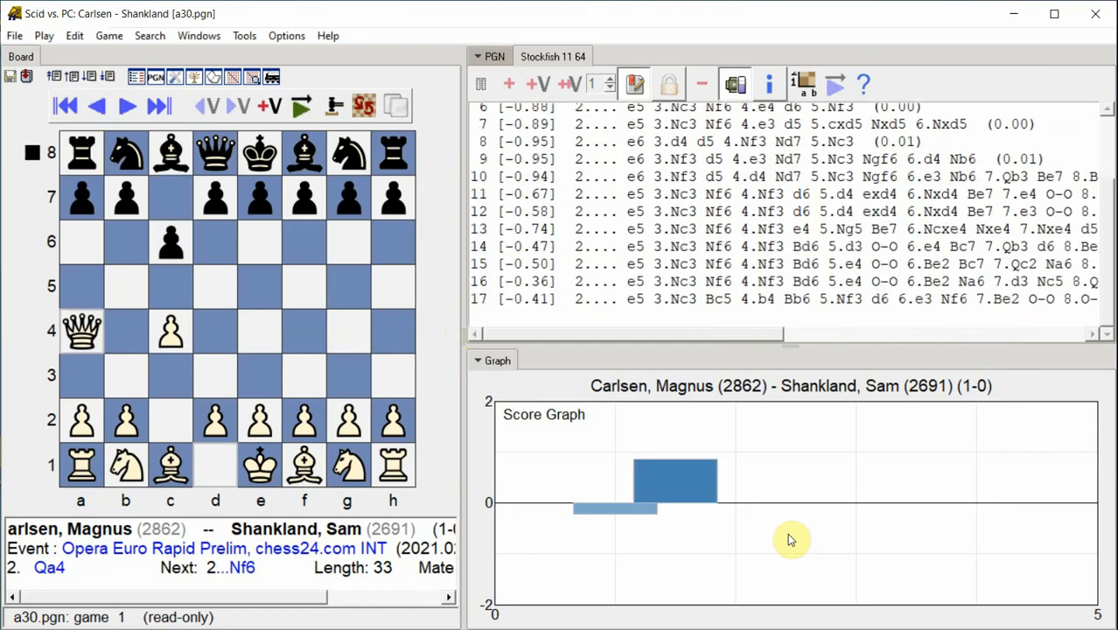
{"action": "scroll", "scroll_direction": "down", "scroll_amount": 3}
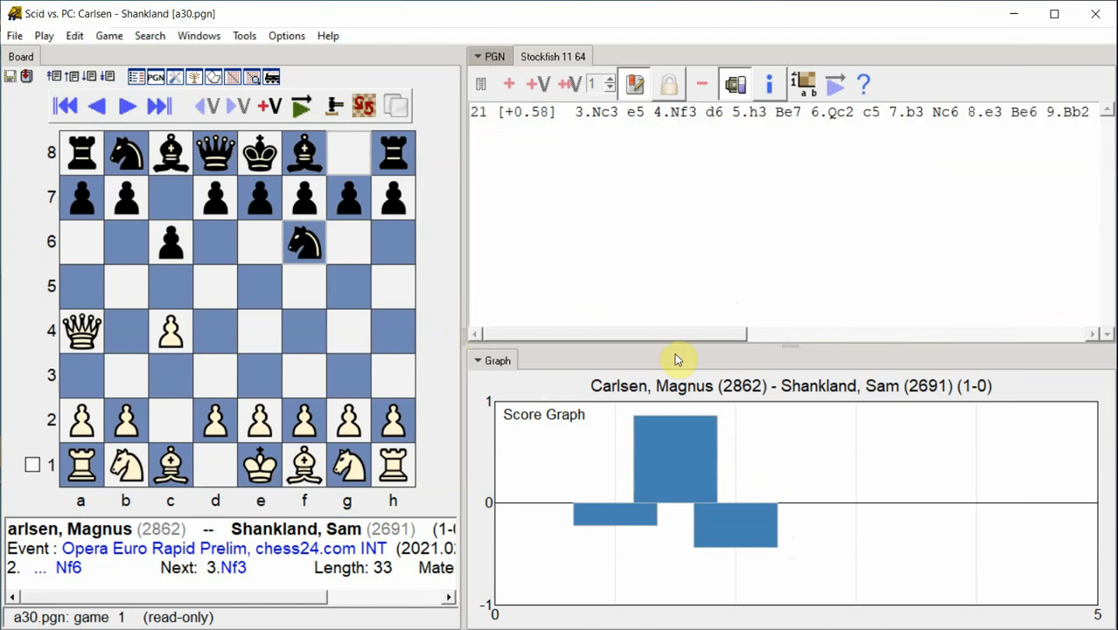
{"action": "left_click", "coordinate": [493, 55]}
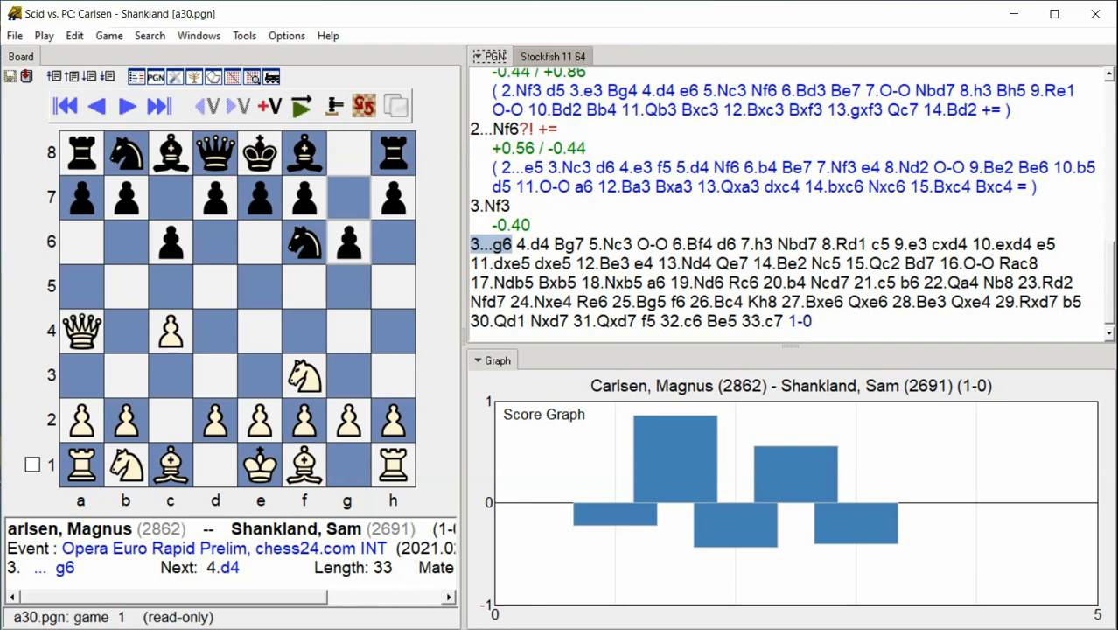
{"action": "left_click", "coordinate": [159, 105]}
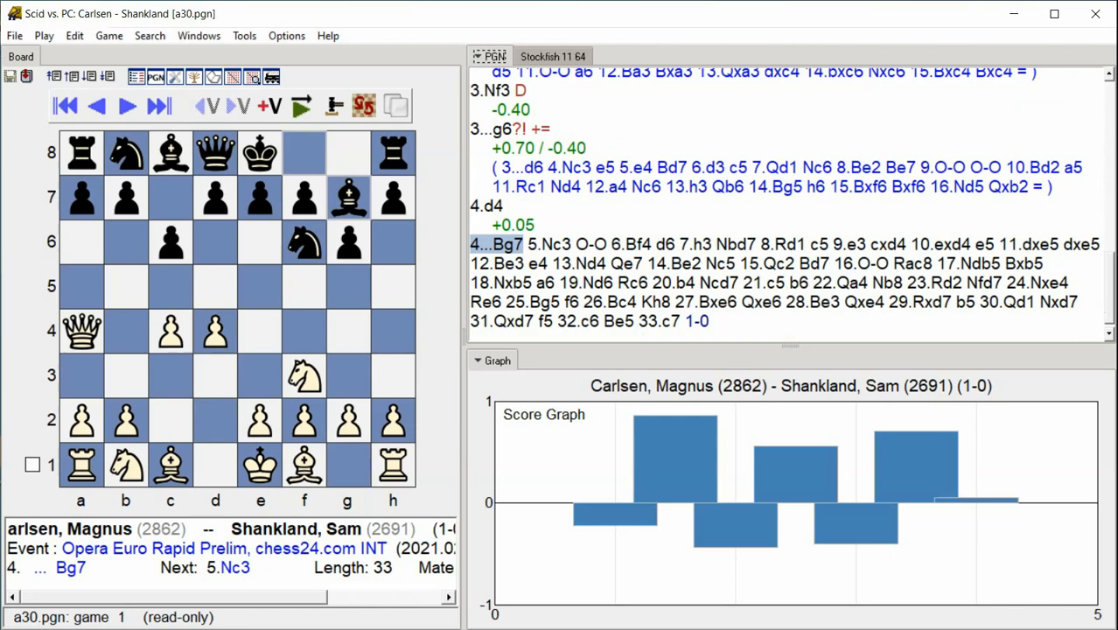
{"action": "left_click", "coordinate": [126, 105]}
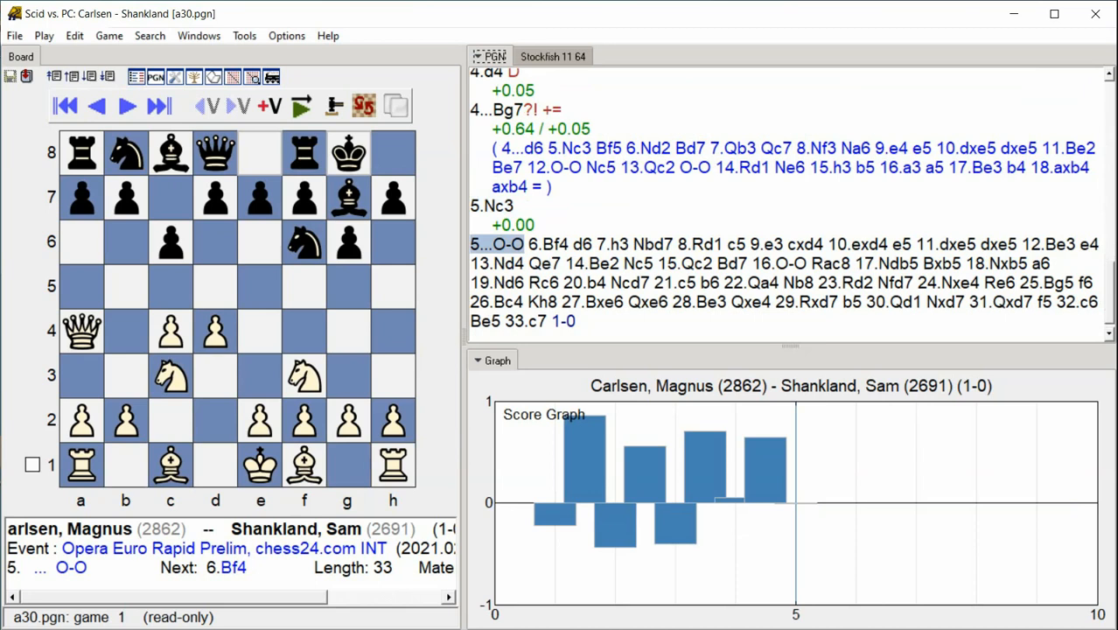
{"action": "left_click", "coordinate": [126, 107]}
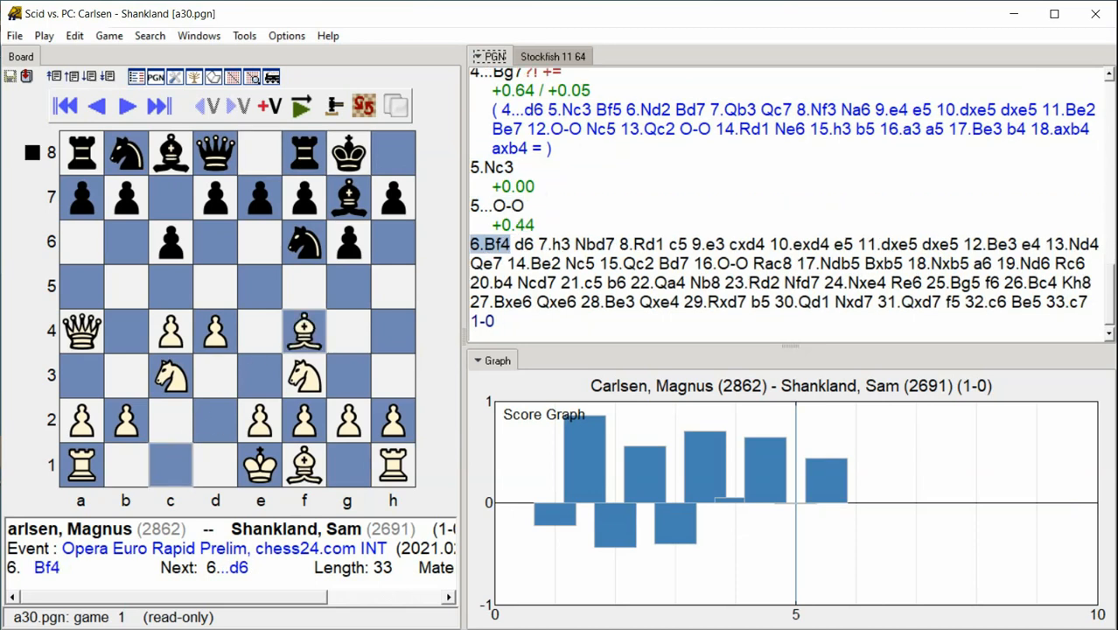
{"action": "left_click", "coordinate": [157, 105]}
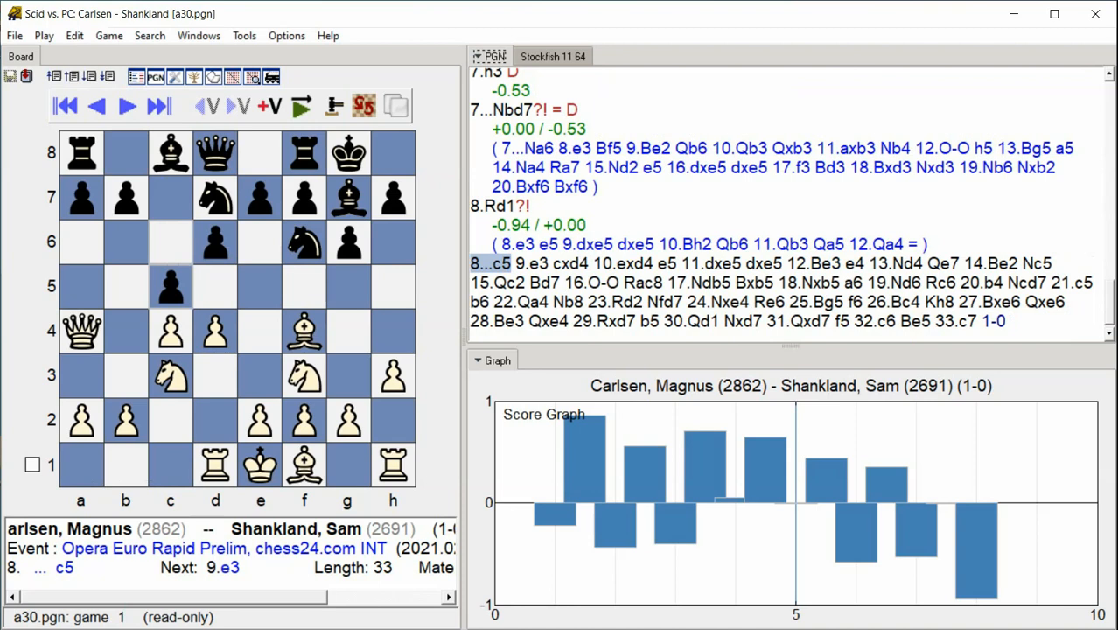
- Advance through the early middlegame moves so Stockfish scores each and adds variations
{"action": "left_click", "coordinate": [126, 106]}
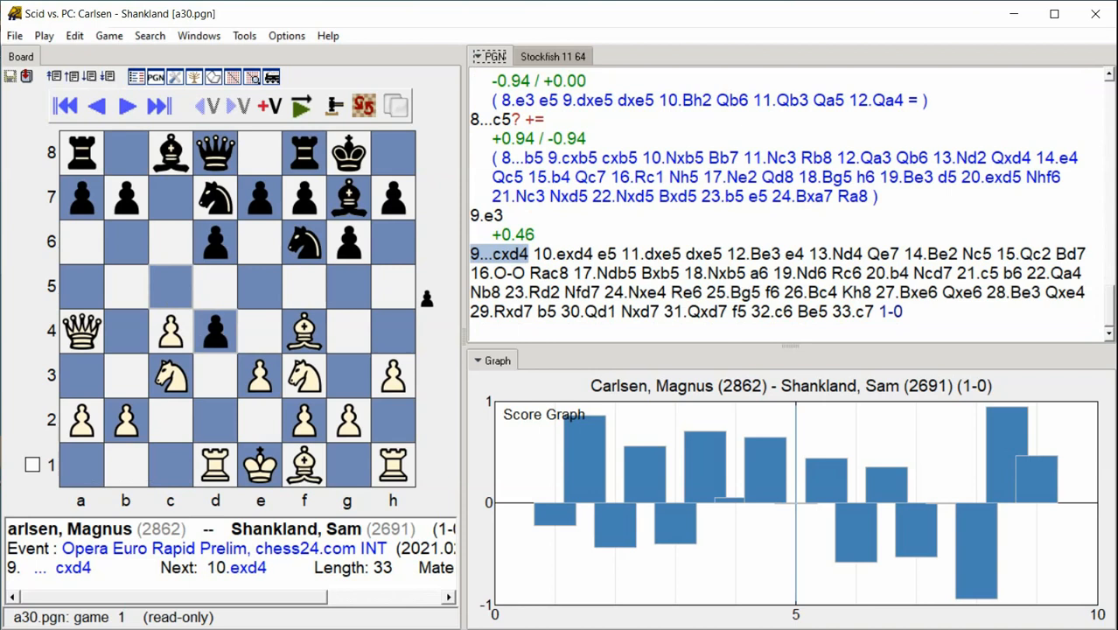
{"action": "left_click", "coordinate": [126, 106]}
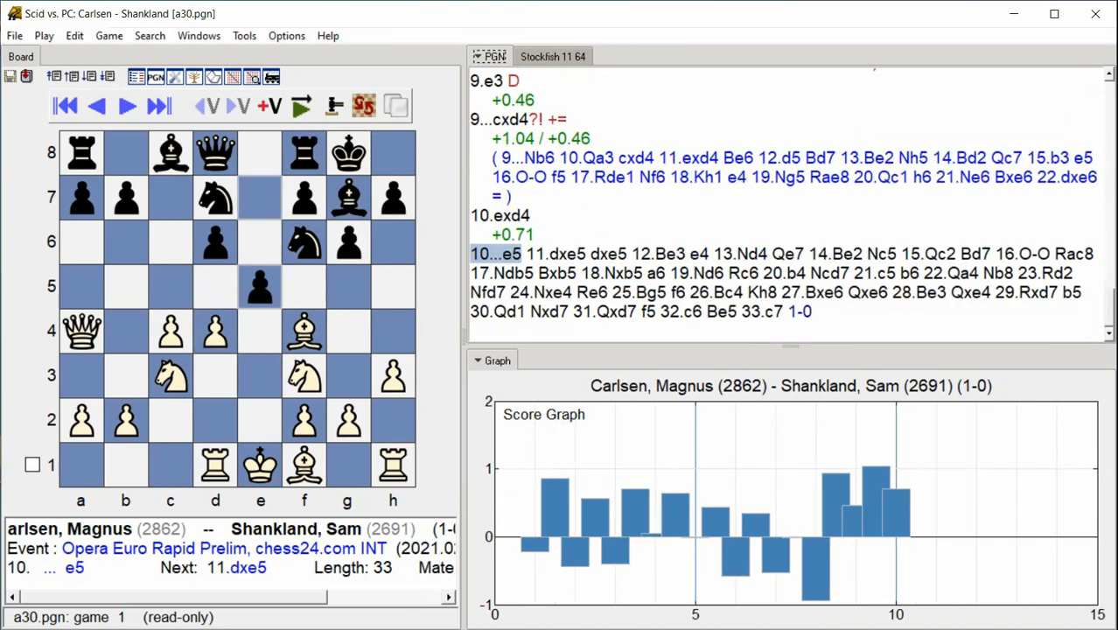
{"action": "left_click", "coordinate": [159, 105]}
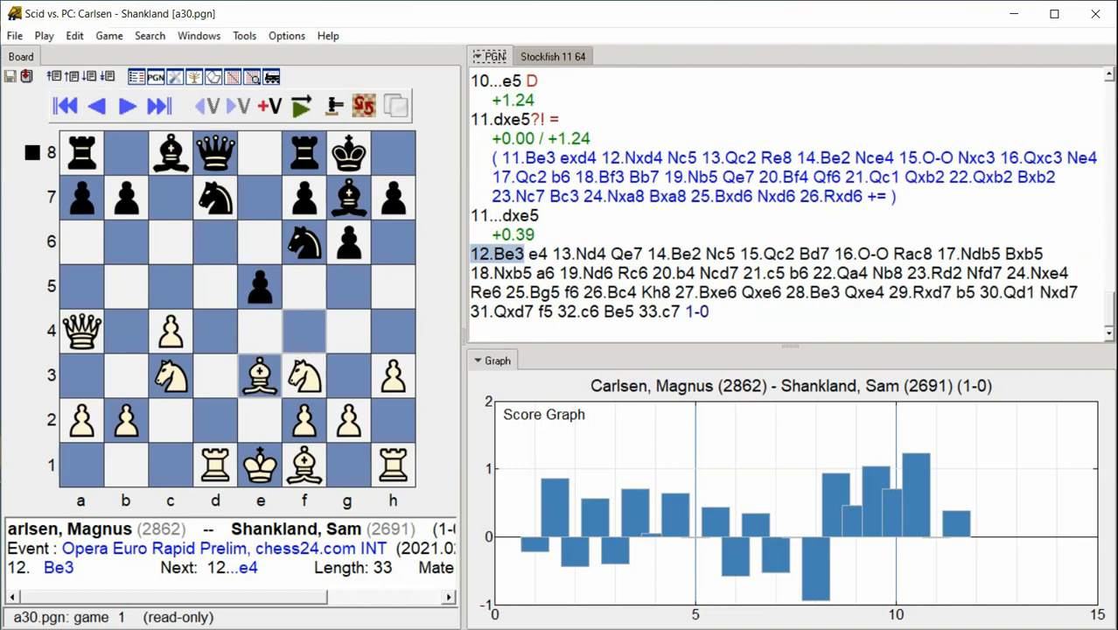
{"action": "left_click", "coordinate": [126, 107]}
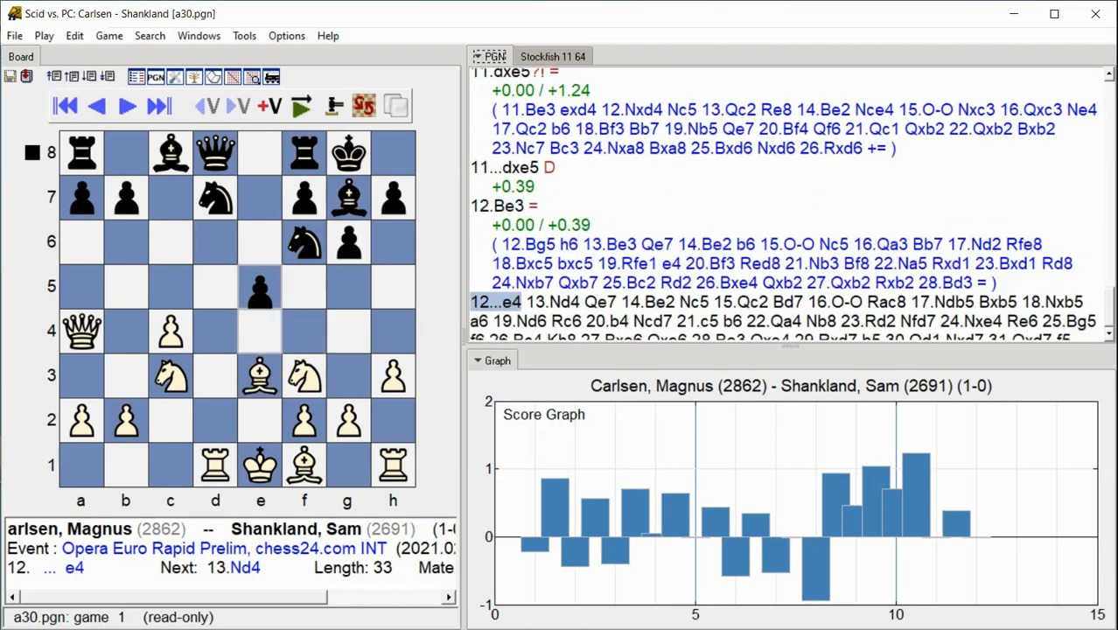
{"action": "left_click", "coordinate": [126, 107]}
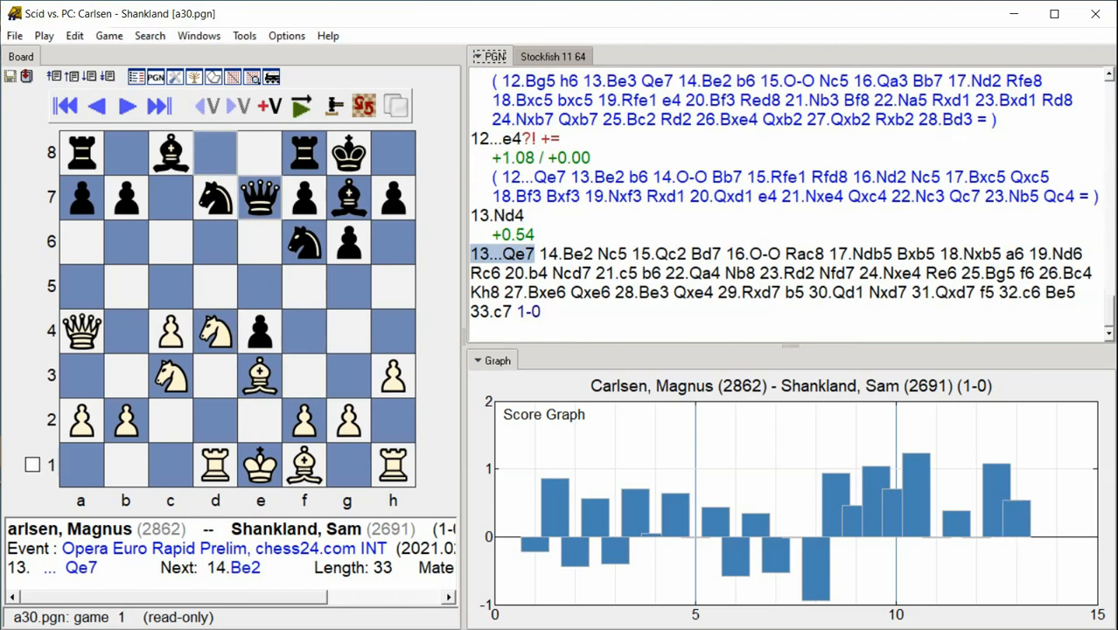
- Continue advancing until the annotation, scores and graph bars reach move 17
{"action": "left_click", "coordinate": [126, 107]}
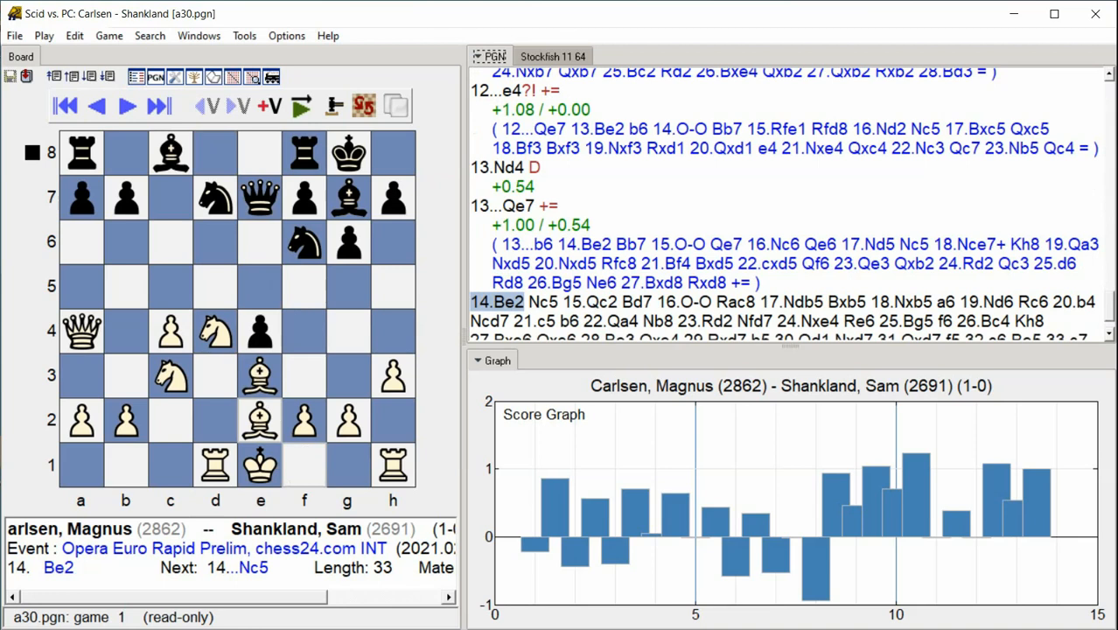
{"action": "left_click", "coordinate": [126, 107]}
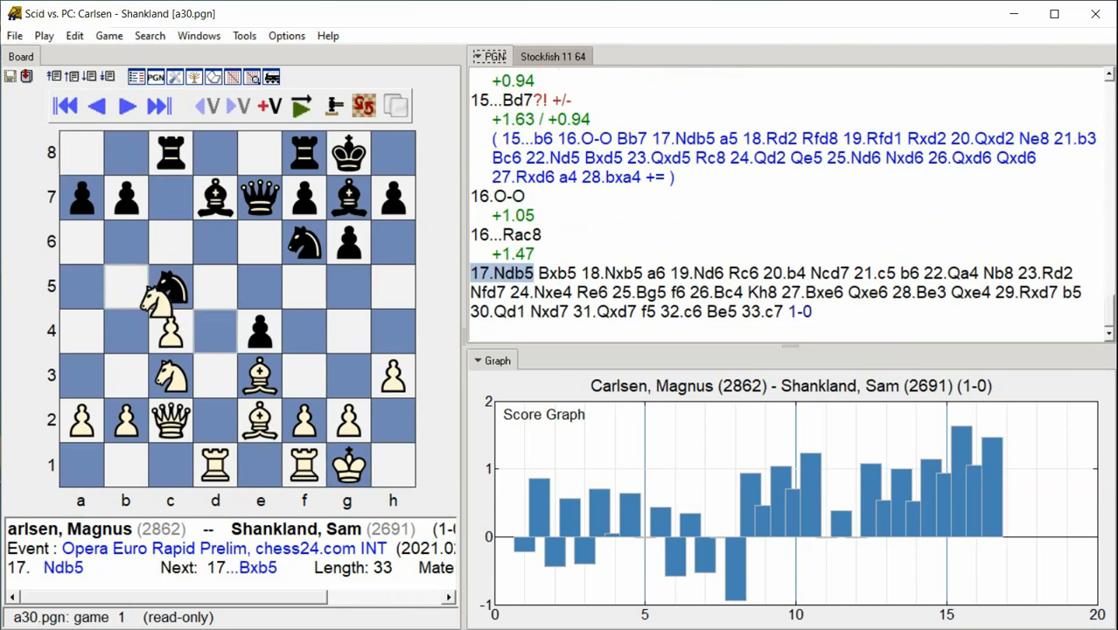
{"action": "left_click", "coordinate": [126, 105]}
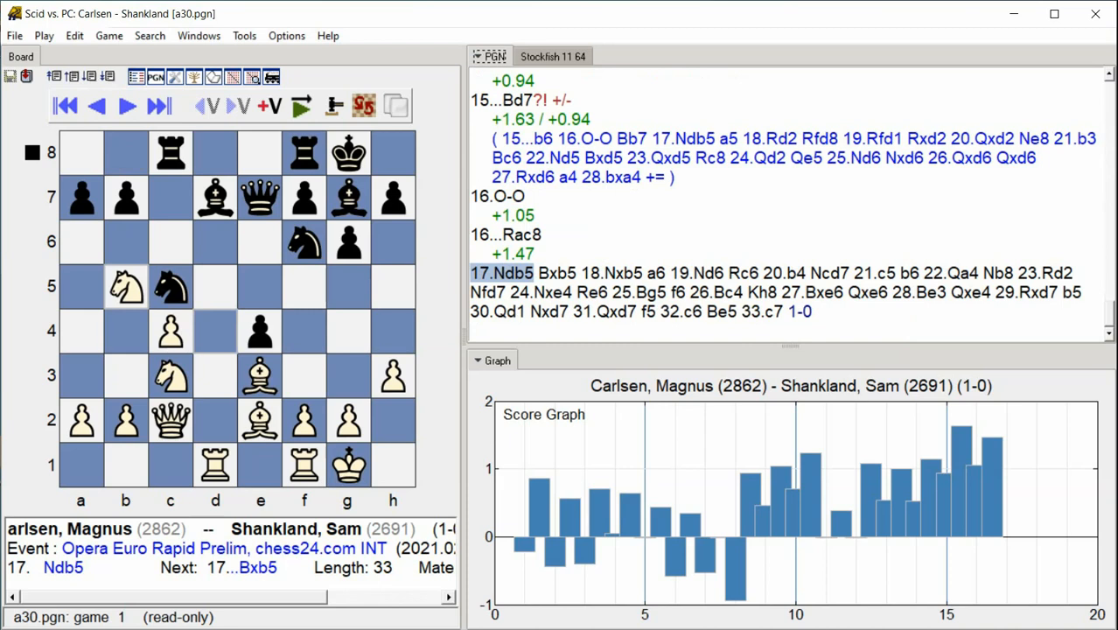
{"action": "left_click", "coordinate": [126, 105]}
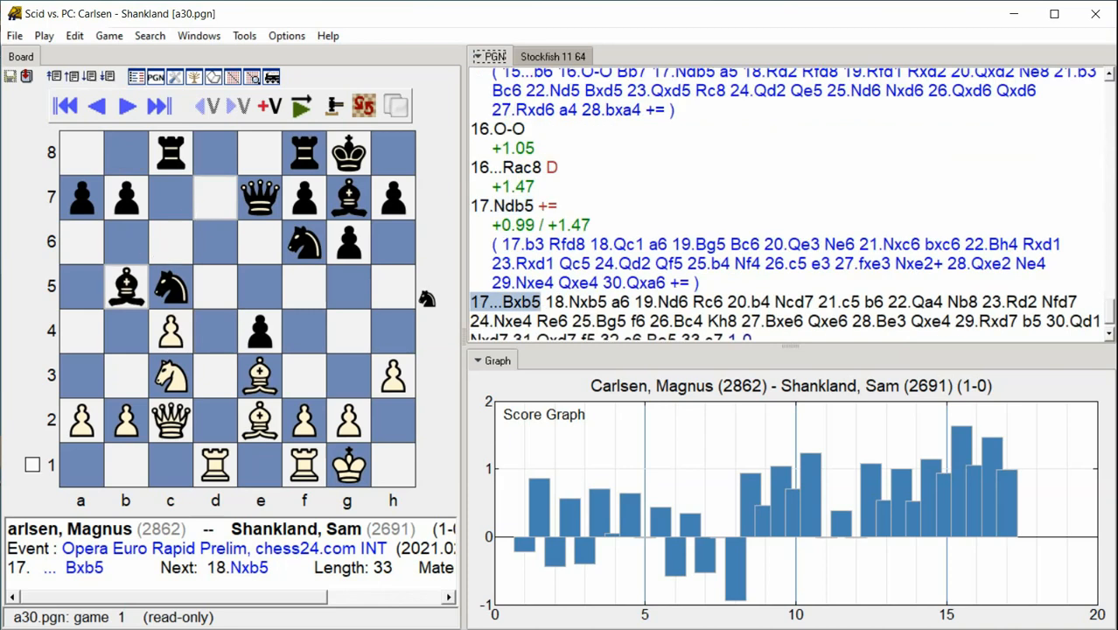
- Annotate 18.Nxb5 through 21.c5 with engine scores and variations for inferior moves
{"action": "left_click", "coordinate": [126, 105]}
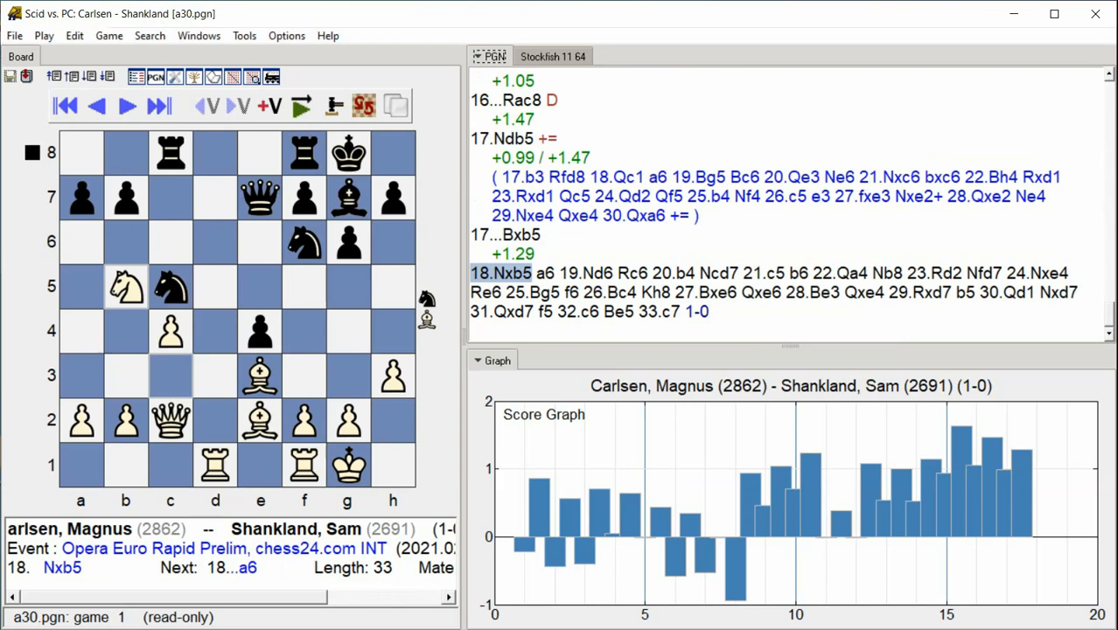
{"action": "left_click", "coordinate": [124, 107]}
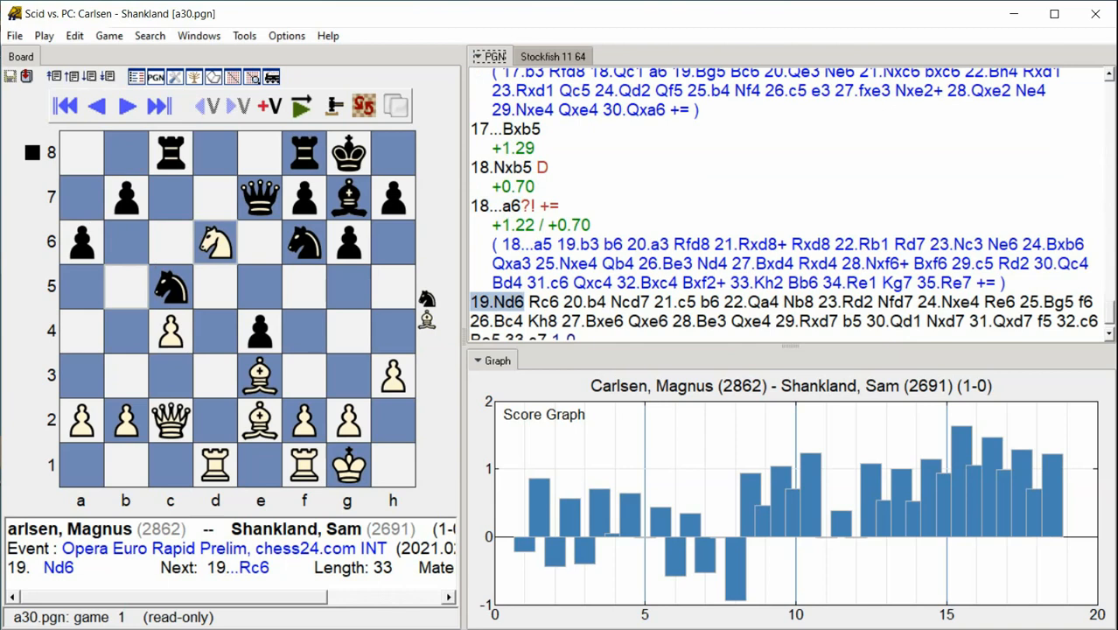
{"action": "left_click", "coordinate": [126, 106]}
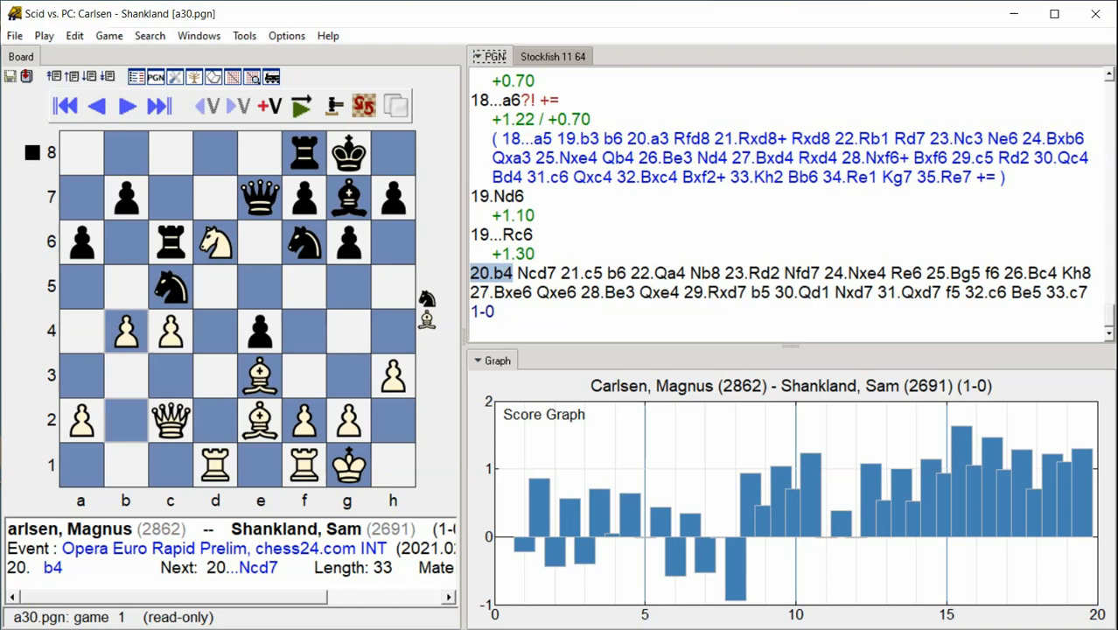
{"action": "left_click", "coordinate": [126, 105]}
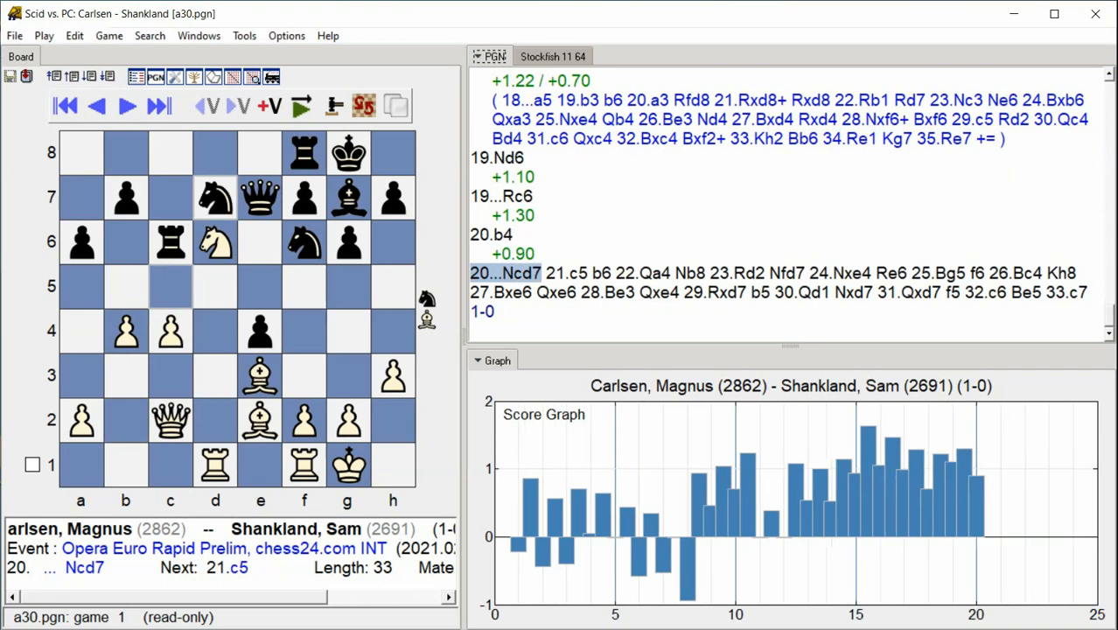
{"action": "left_click", "coordinate": [158, 105]}
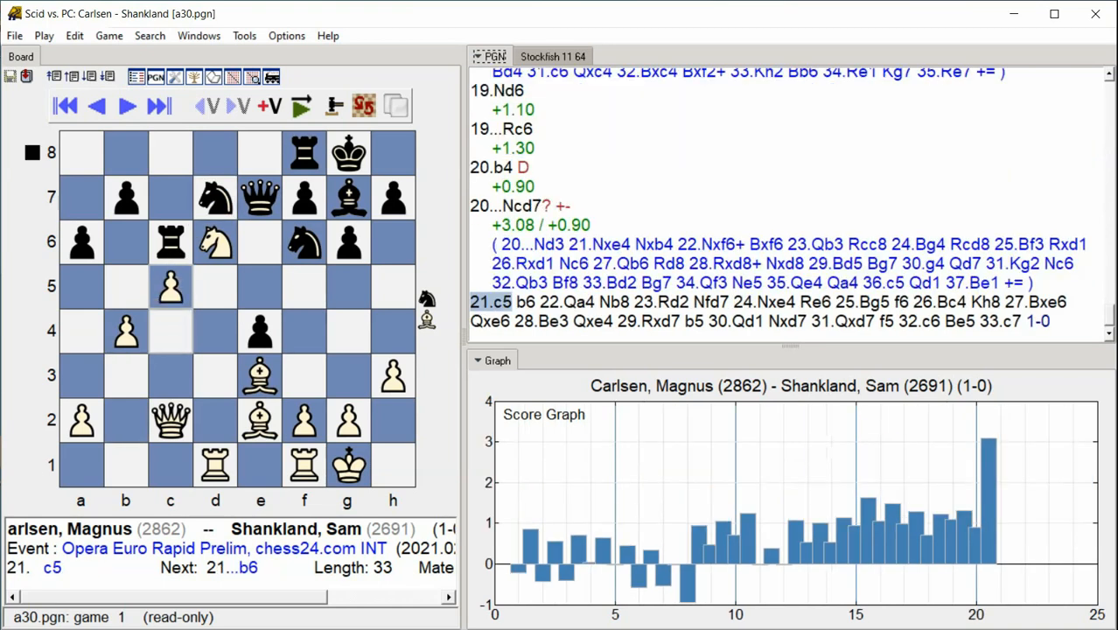
{"action": "left_click", "coordinate": [158, 107]}
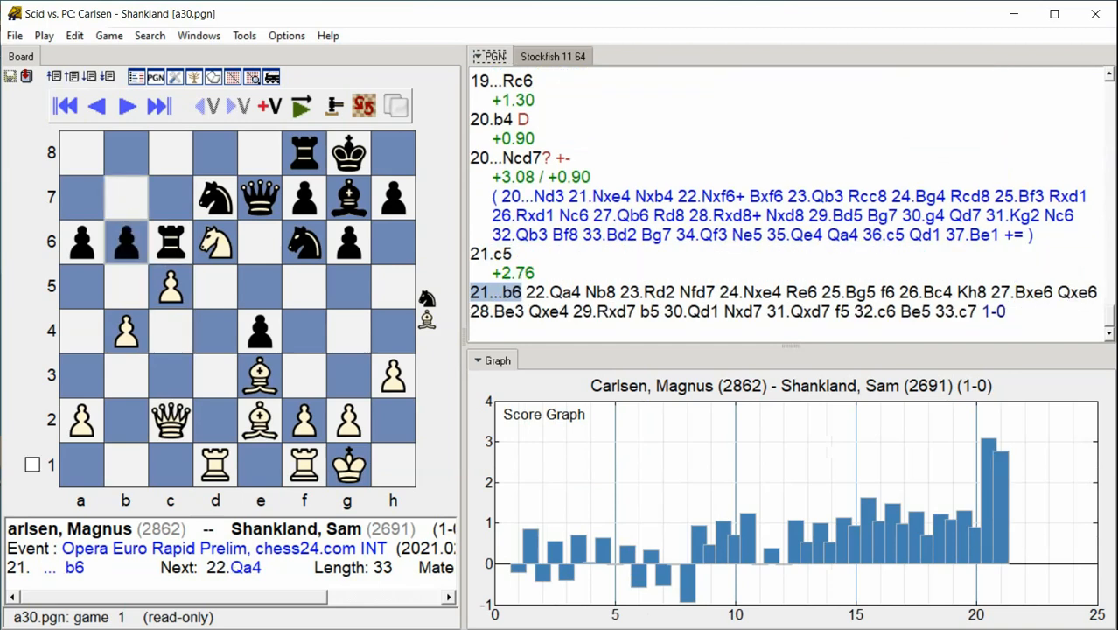
- Annotate 21...b6 through 25...f6, adding scores, variations and graph bars past move 25
{"action": "left_click", "coordinate": [126, 106]}
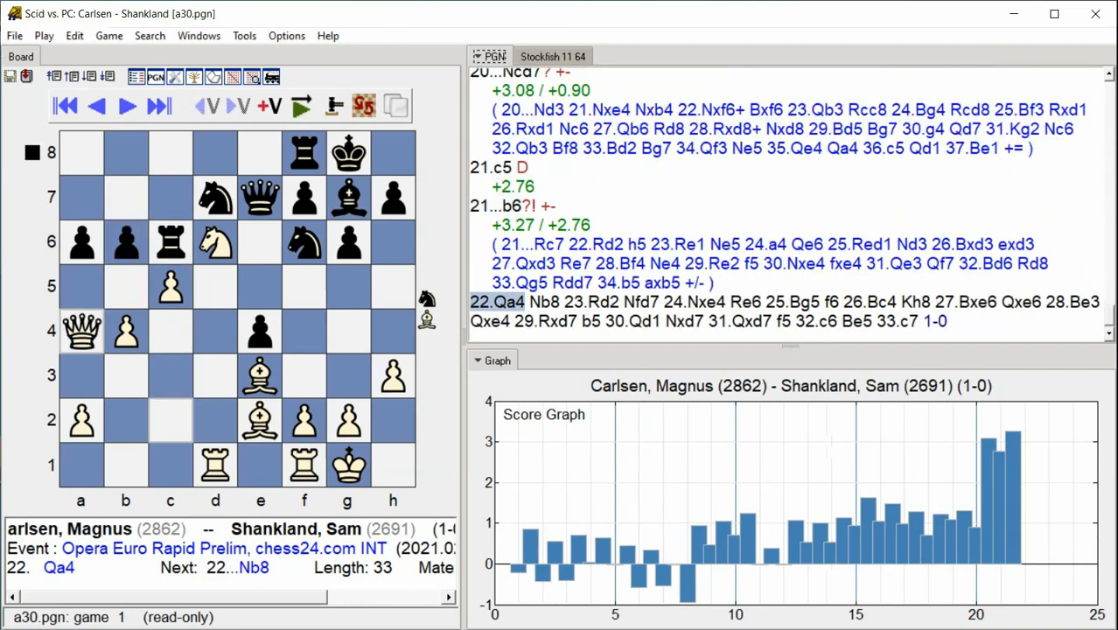
{"action": "left_click", "coordinate": [160, 107]}
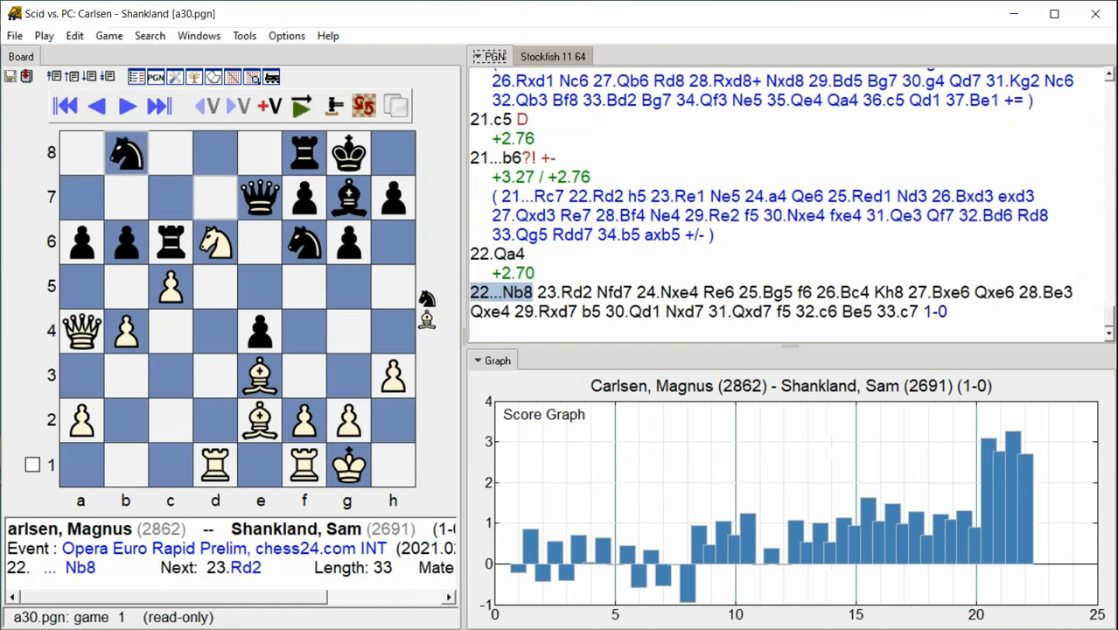
{"action": "left_click", "coordinate": [126, 105]}
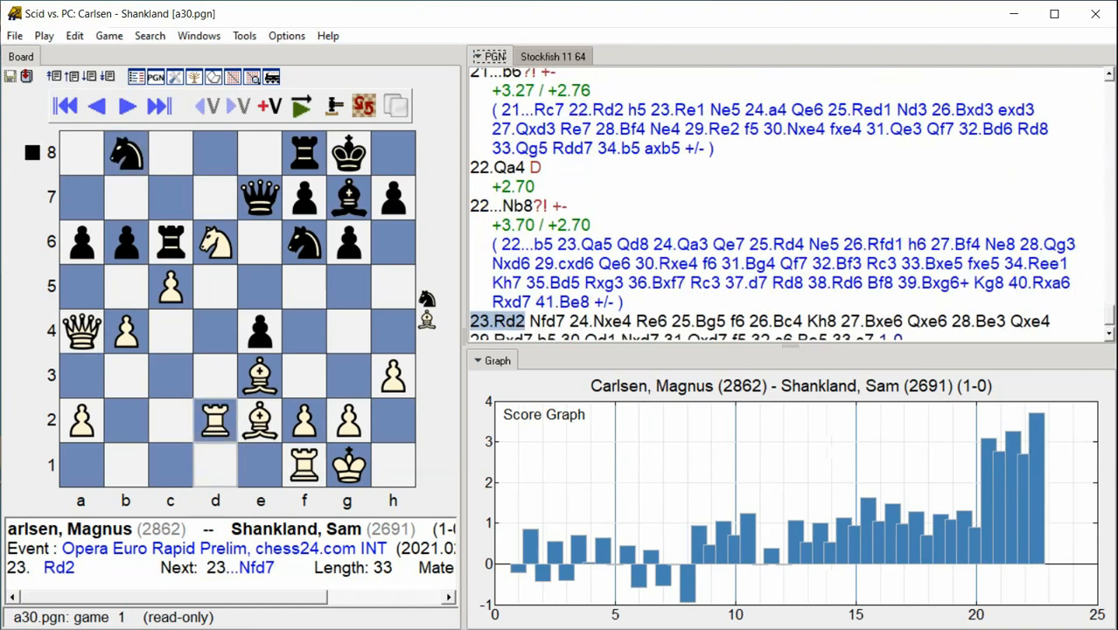
{"action": "left_click", "coordinate": [126, 105]}
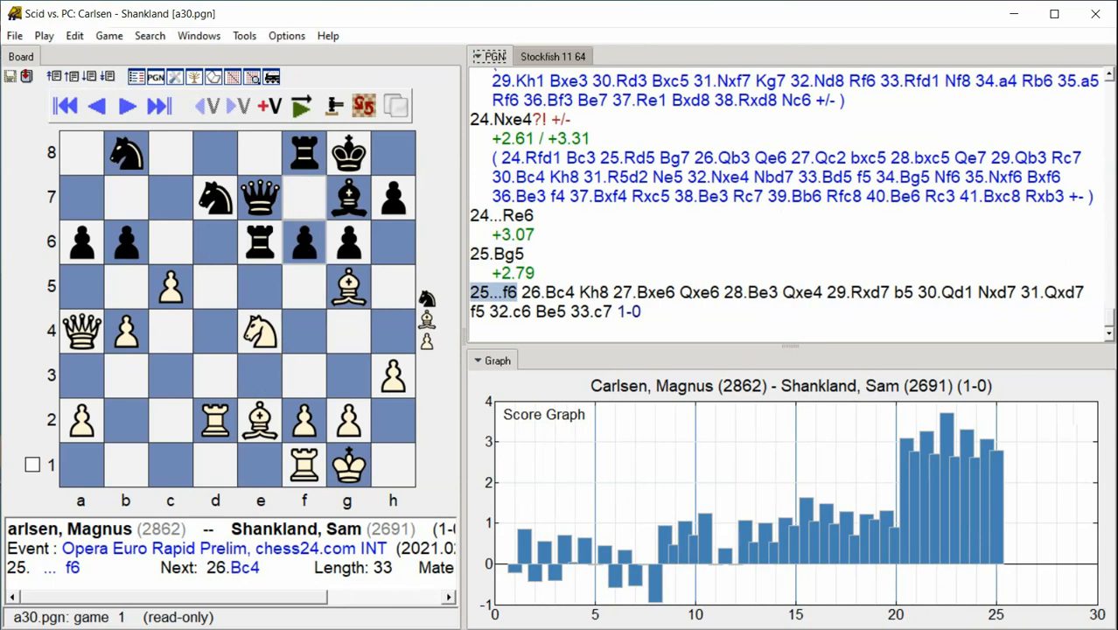
{"action": "left_click", "coordinate": [158, 107]}
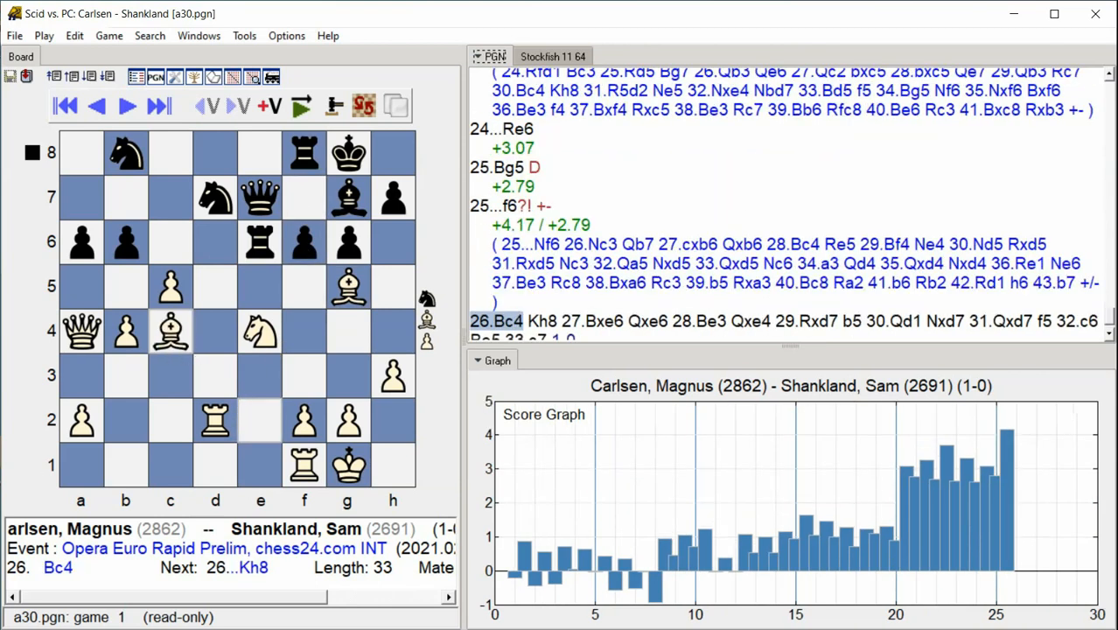
- Annotate 26.Bc4 through 29...b5 with Stockfish evaluations
{"action": "left_click", "coordinate": [159, 106]}
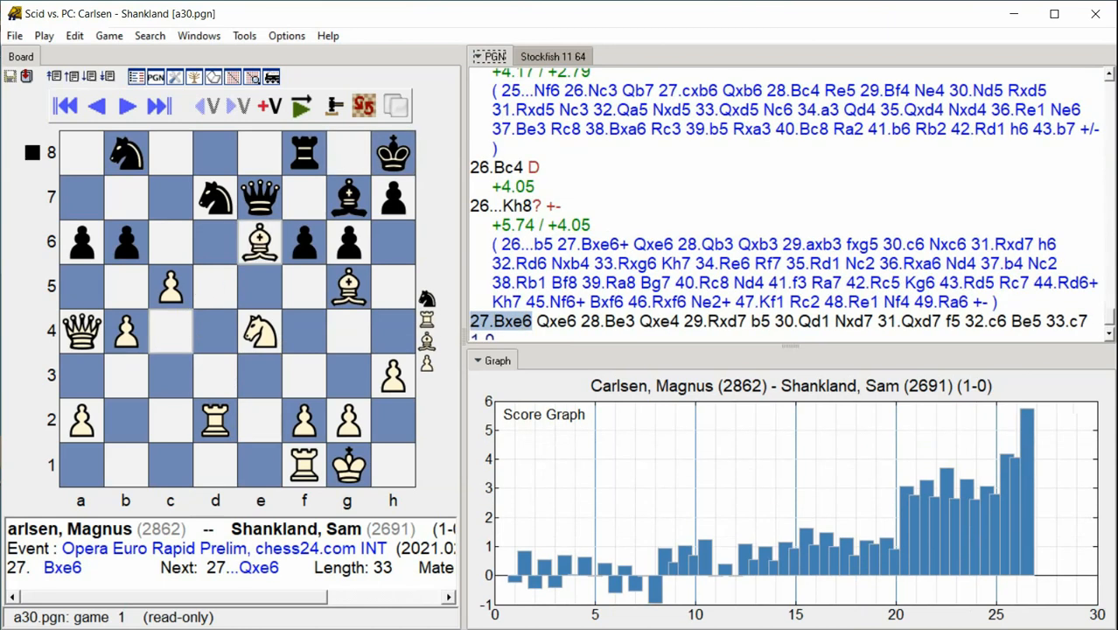
{"action": "left_click", "coordinate": [158, 105]}
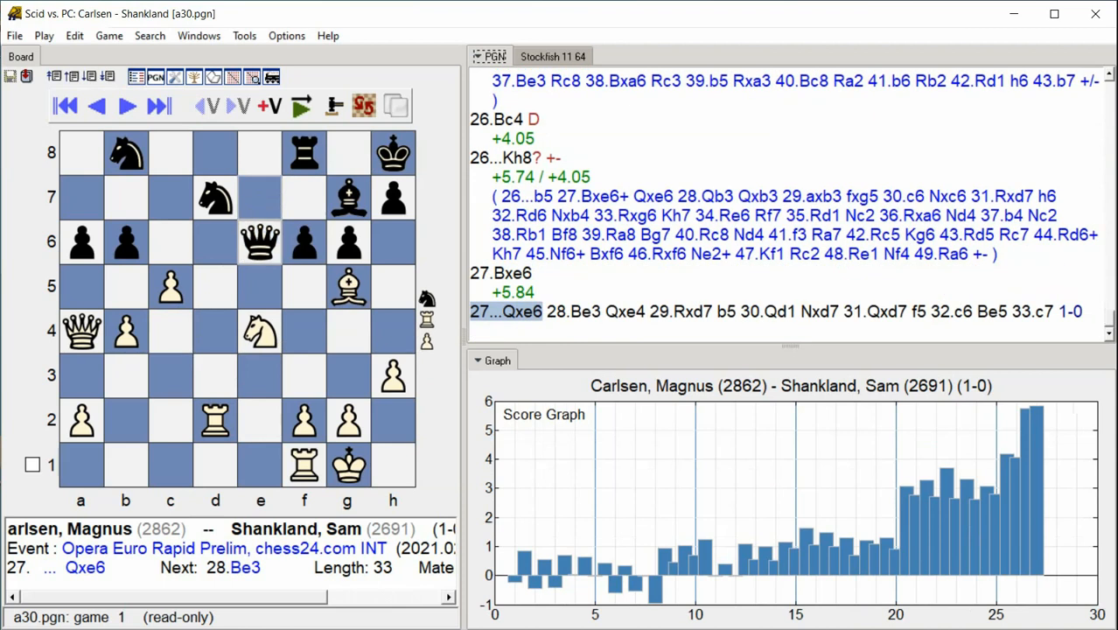
{"action": "left_click", "coordinate": [126, 105]}
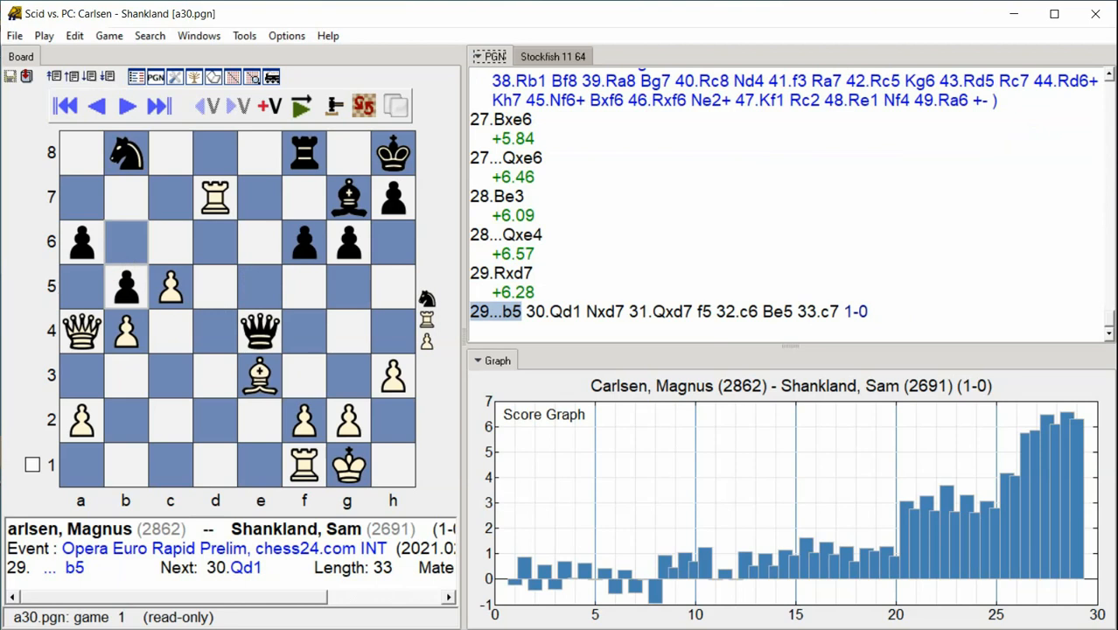
{"action": "left_click", "coordinate": [126, 105]}
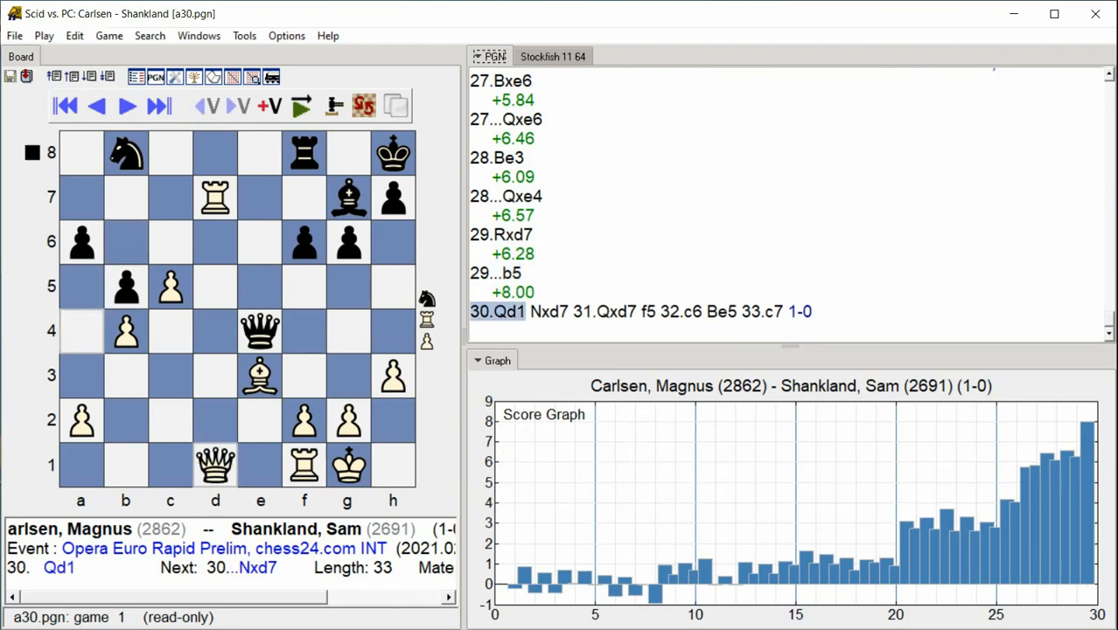
- Score the remaining moves through 32...Be5, reaching the final move 33.c7
{"action": "left_click", "coordinate": [94, 105]}
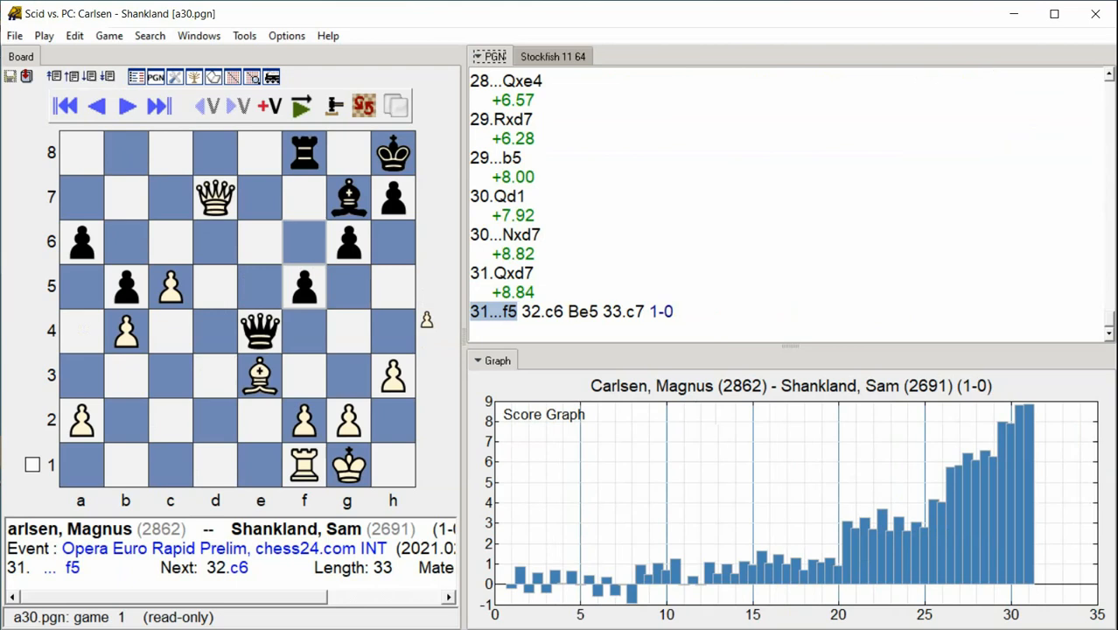
{"action": "left_click", "coordinate": [126, 107]}
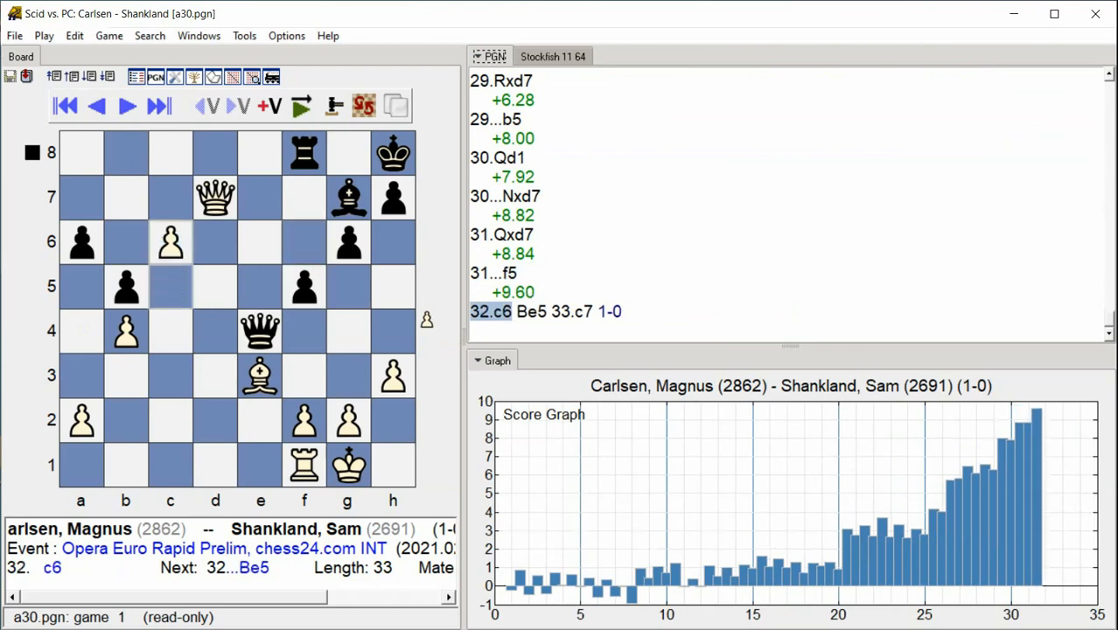
{"action": "left_click", "coordinate": [126, 107]}
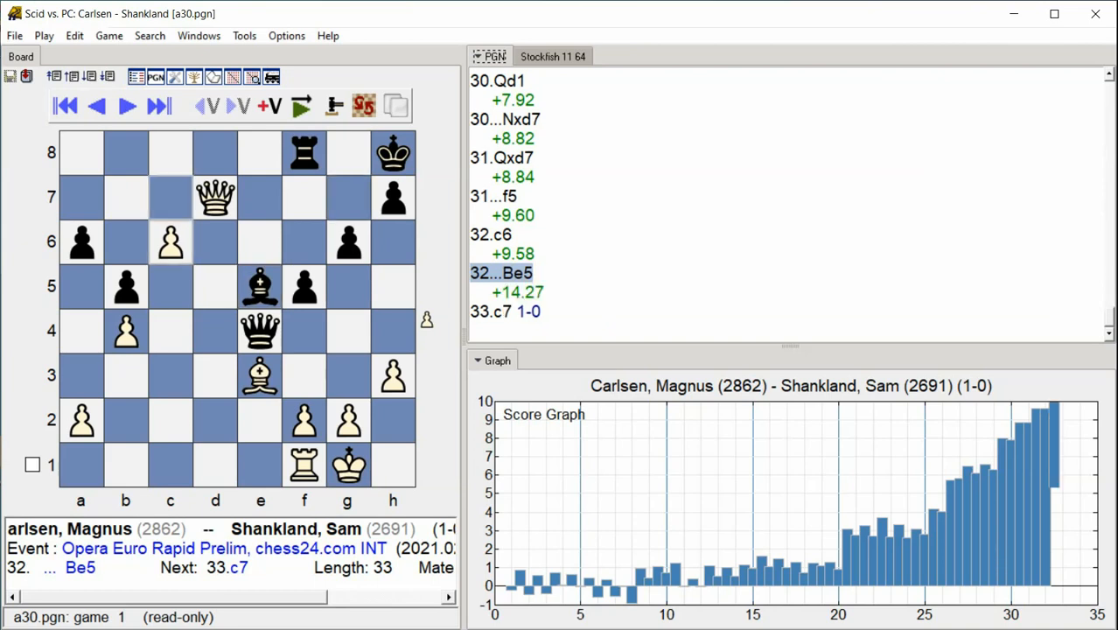
{"action": "left_click", "coordinate": [126, 105]}
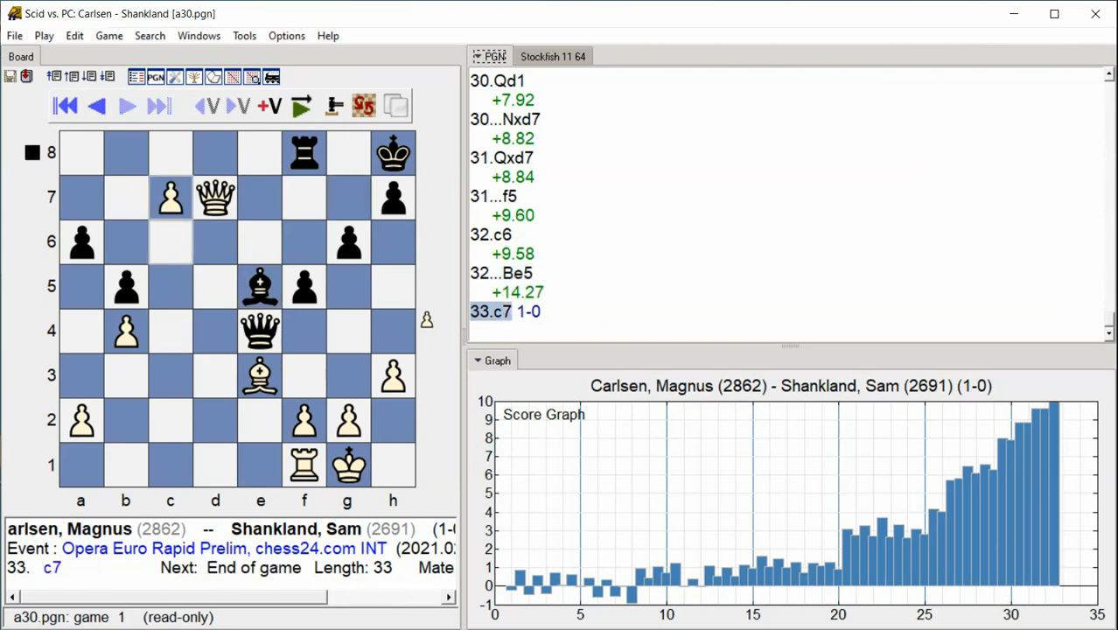